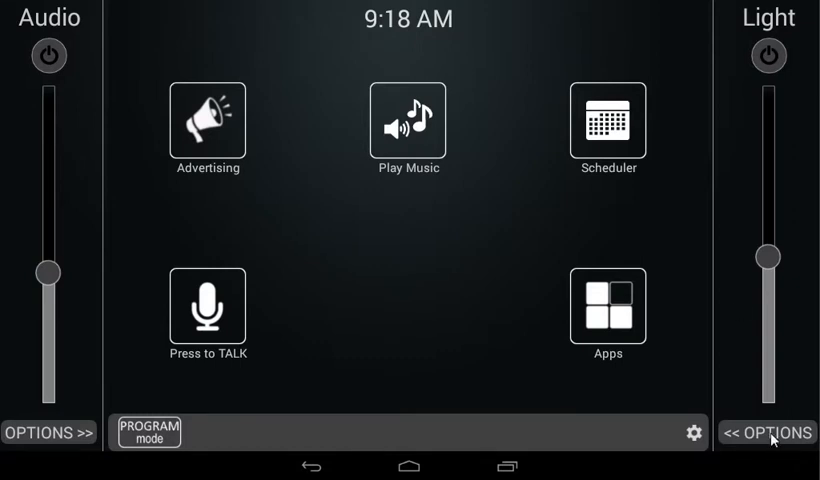
Show the Light panel options and turn on Edit FX GEN for the FX1 preset
{"action": "left_click", "coordinate": [768, 433]}
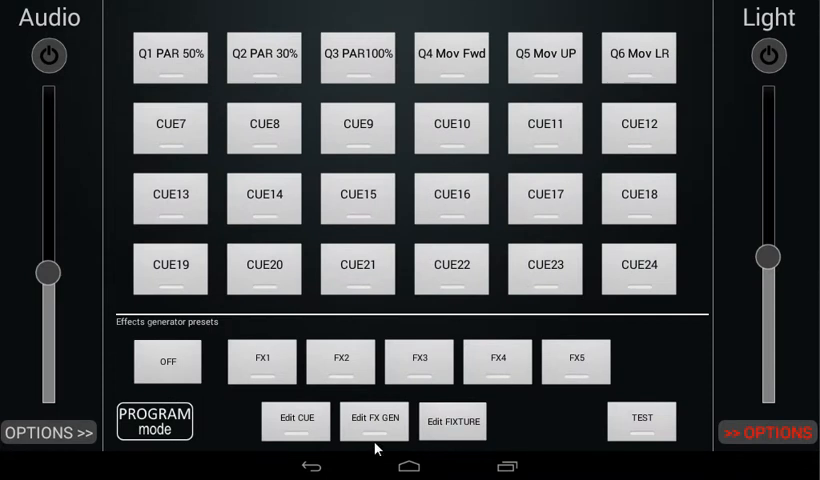
{"action": "left_click", "coordinate": [374, 420]}
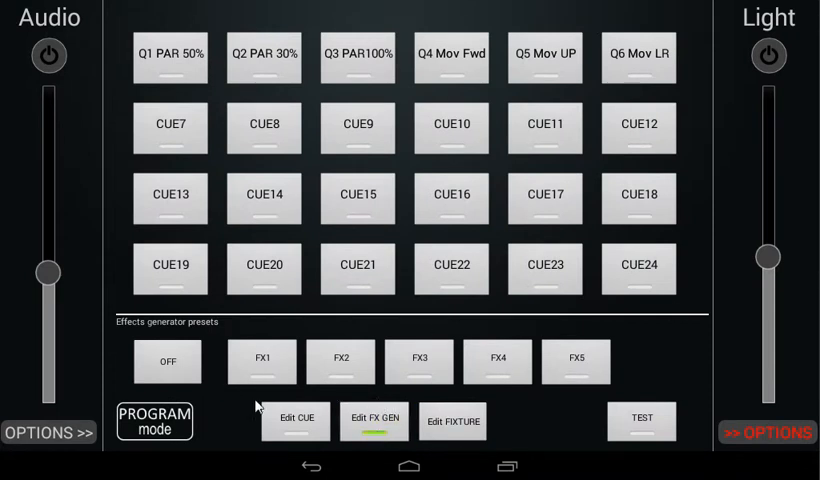
{"action": "mouse_move", "coordinate": [360, 375]}
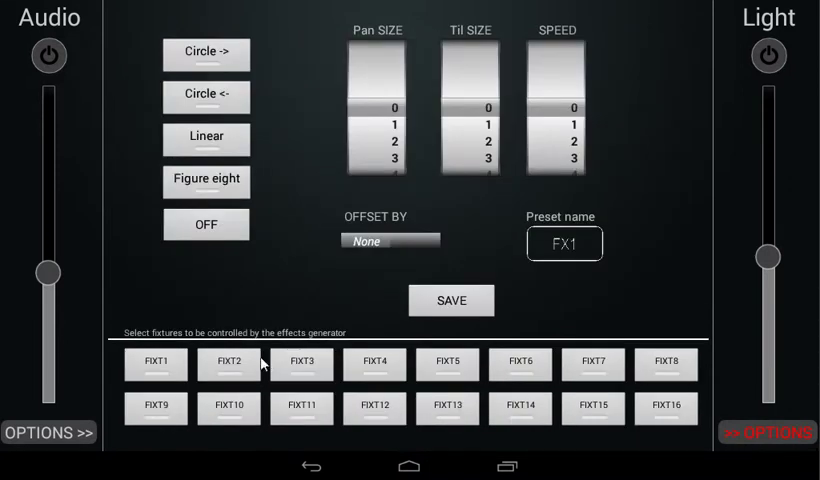
{"action": "mouse_move", "coordinate": [262, 345]}
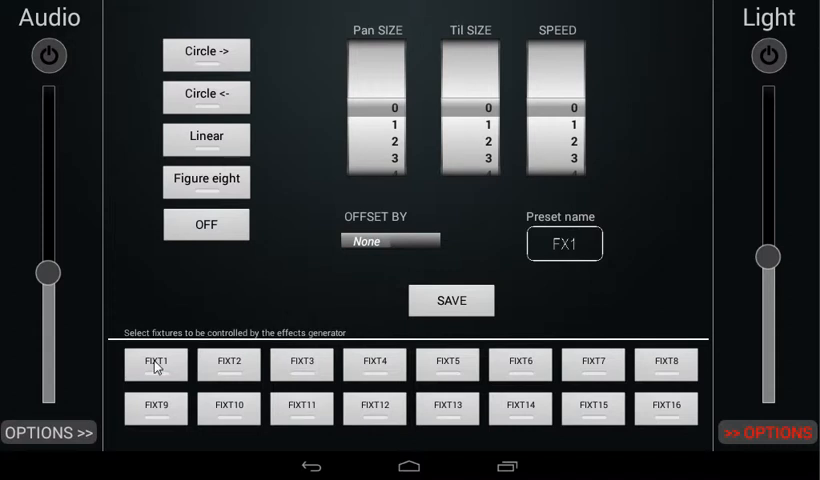
Add fixtures FIXT1 through FIXT4 to the FX1 effect
{"action": "left_click", "coordinate": [302, 364]}
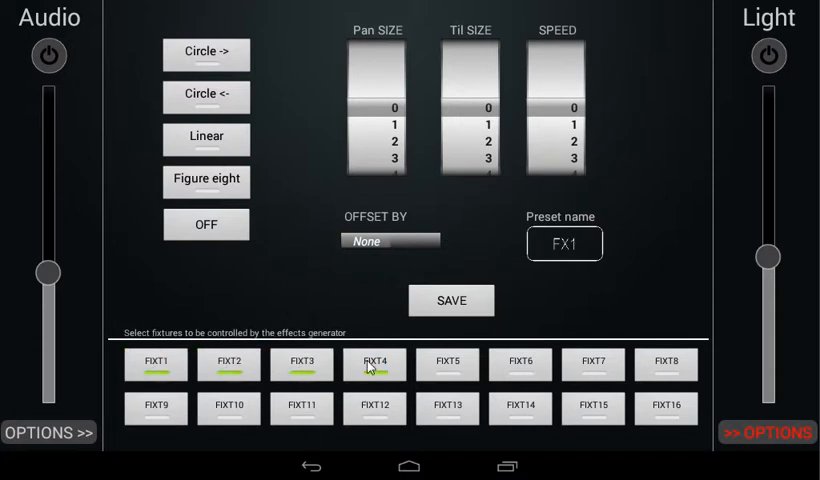
{"action": "left_click", "coordinate": [373, 364]}
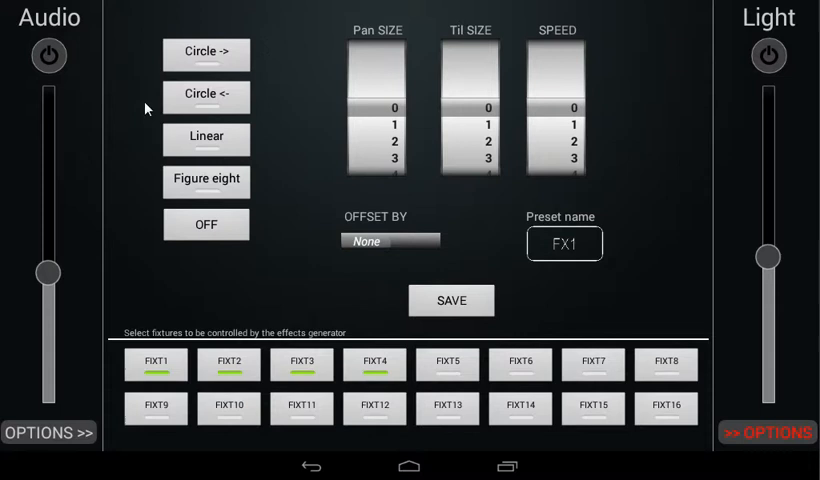
{"action": "mouse_move", "coordinate": [138, 142]}
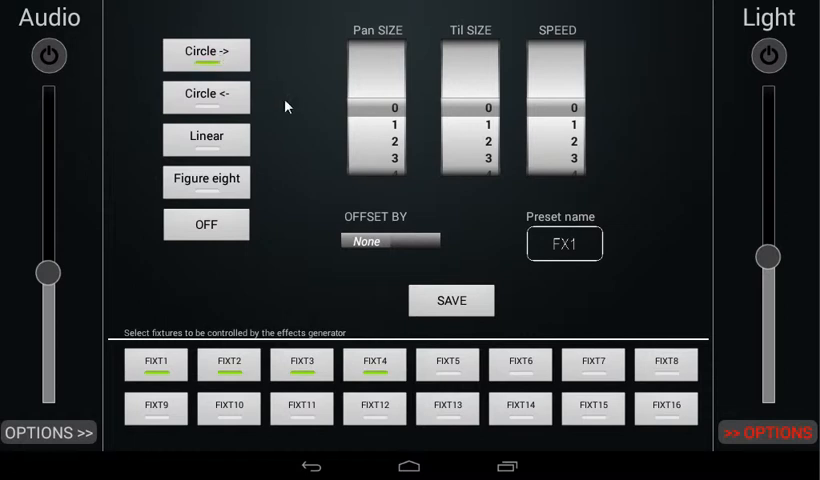
{"action": "mouse_move", "coordinate": [292, 104]}
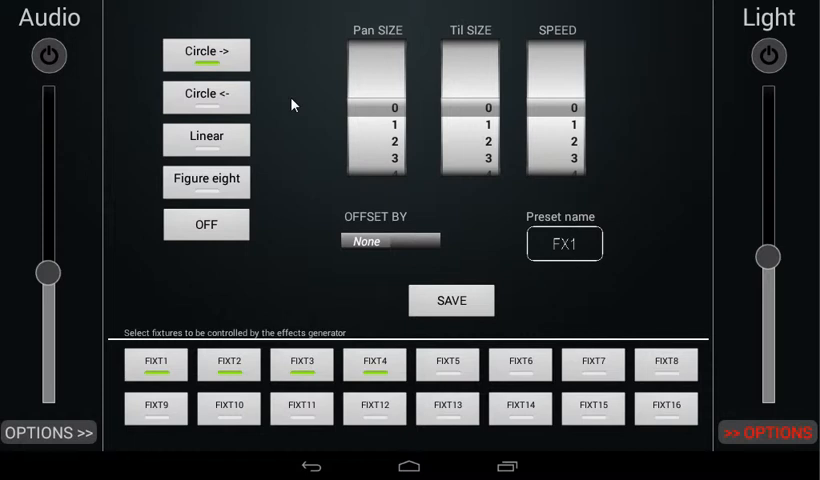
Spin the wheels to set pan and tilt size 10 and speed 31
{"action": "scroll", "scroll_direction": "down", "scroll_amount": 3}
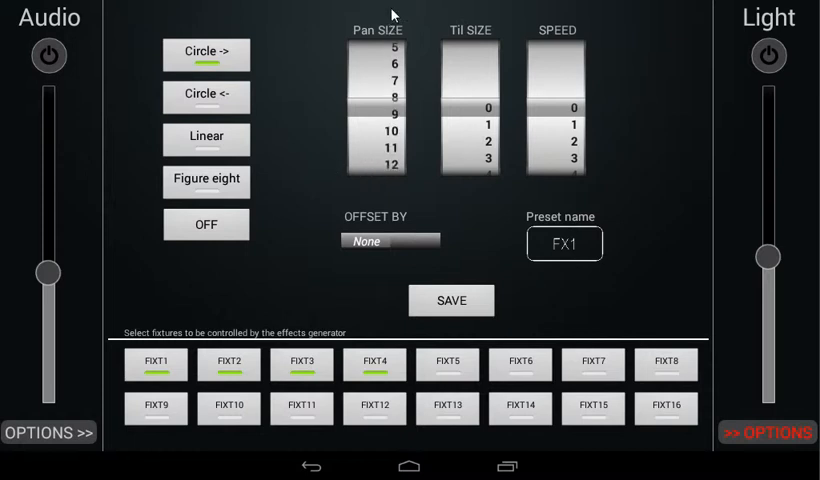
{"action": "scroll", "scroll_direction": "down", "scroll_amount": 3}
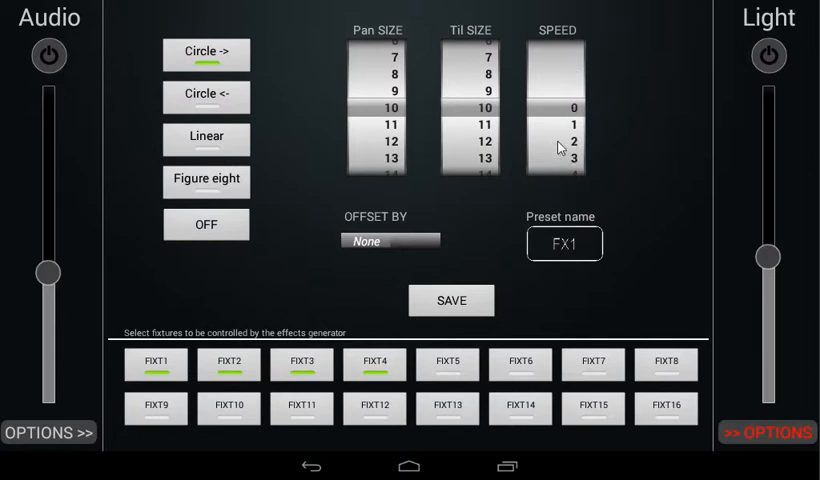
{"action": "scroll", "scroll_direction": "down", "scroll_amount": 3}
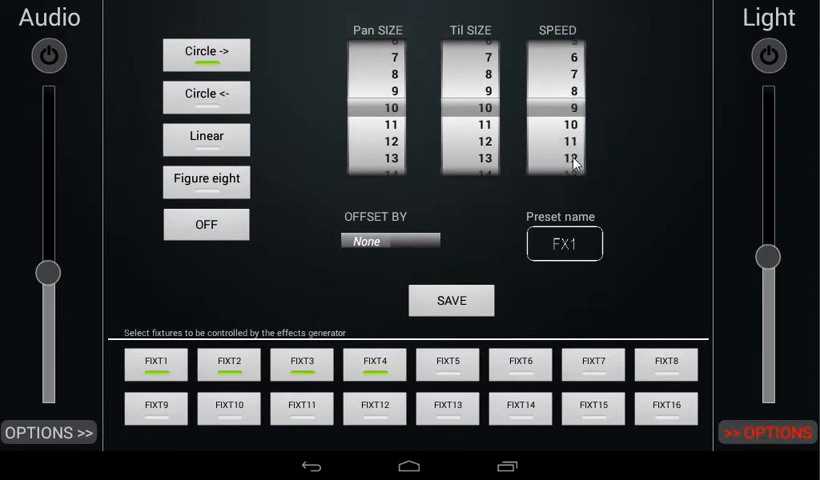
{"action": "scroll", "scroll_direction": "up", "scroll_amount": 3}
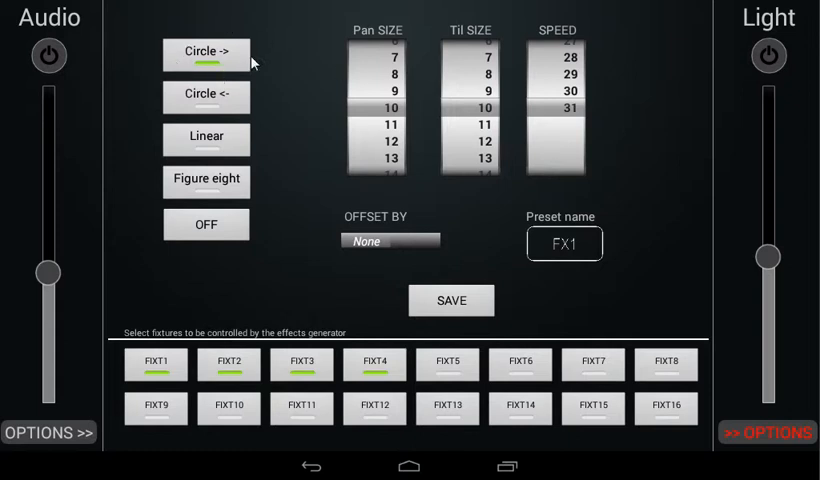
{"action": "mouse_move", "coordinate": [340, 310]}
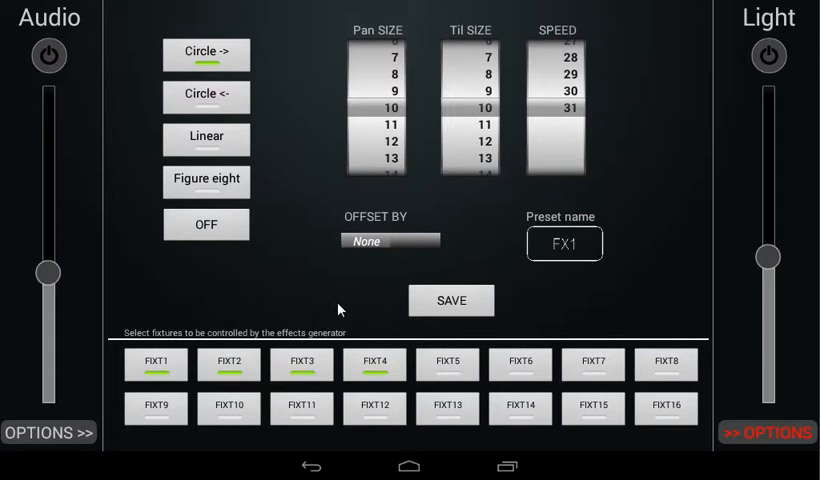
{"action": "mouse_move", "coordinate": [422, 120]}
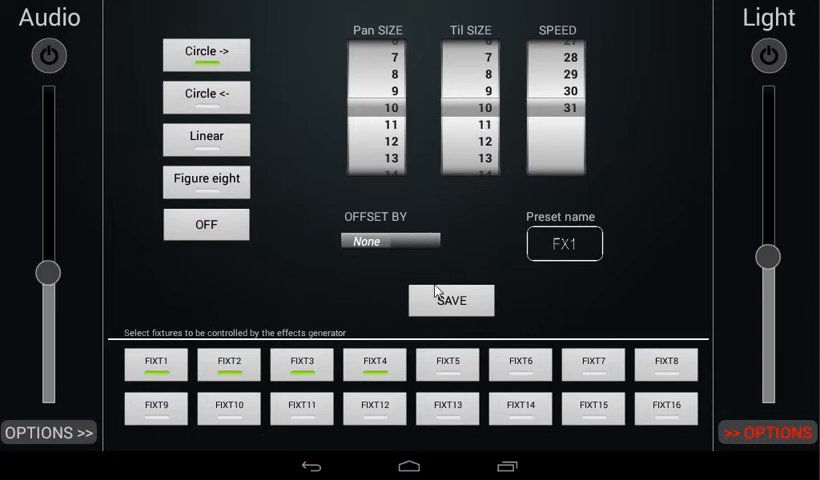
{"action": "mouse_move", "coordinate": [424, 226]}
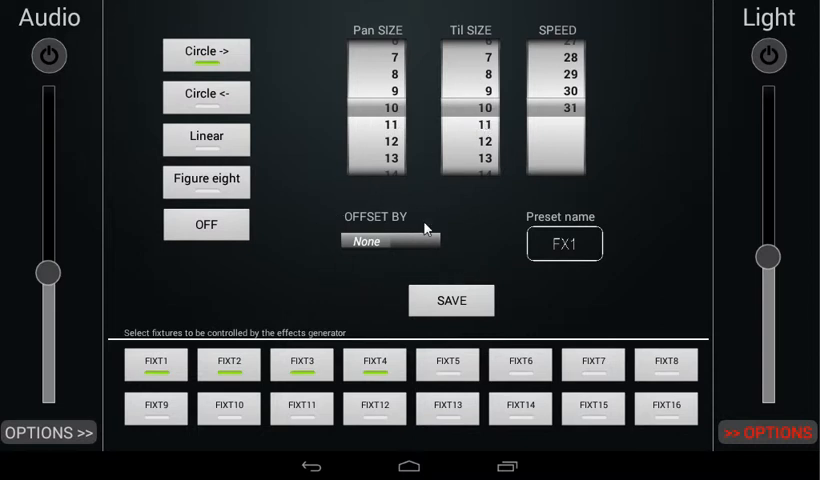
{"action": "mouse_move", "coordinate": [365, 285]}
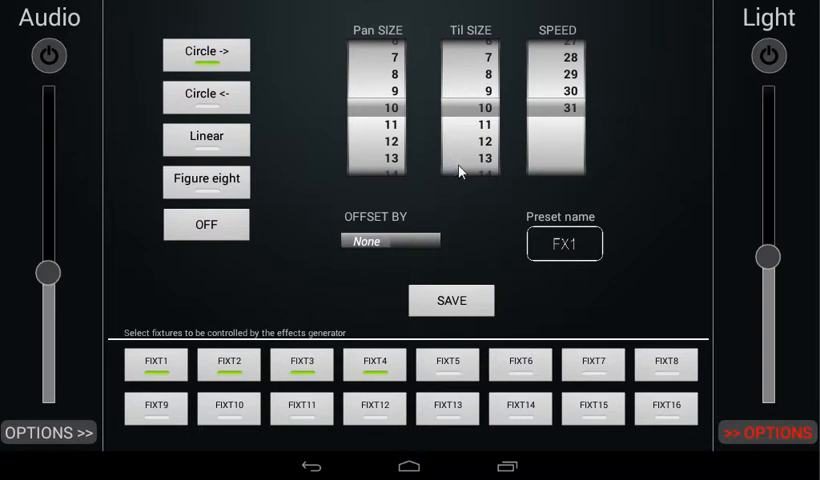
{"action": "mouse_move", "coordinate": [678, 262]}
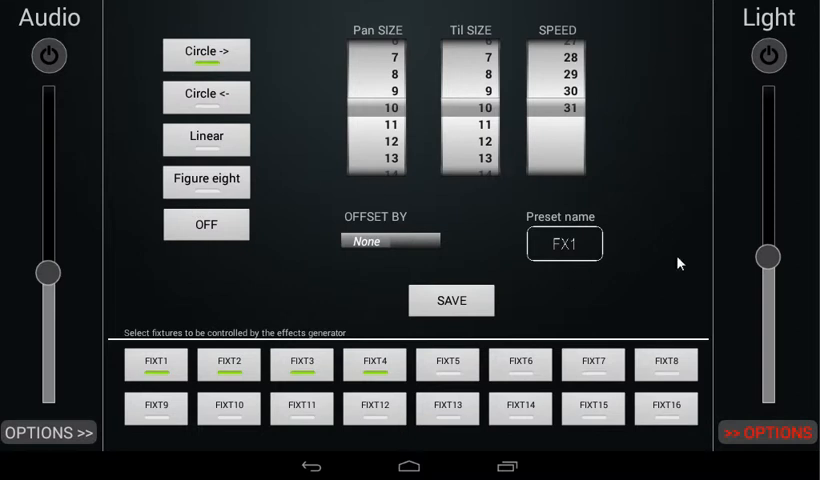
{"action": "mouse_move", "coordinate": [550, 315]}
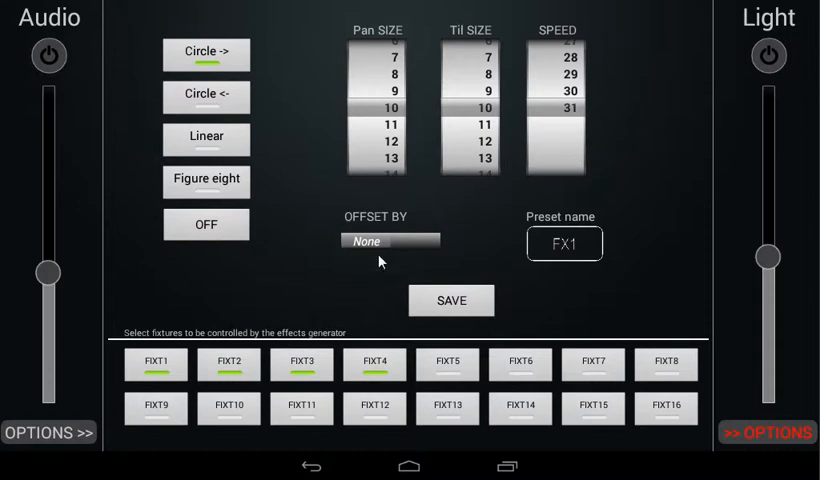
{"action": "mouse_move", "coordinate": [361, 272]}
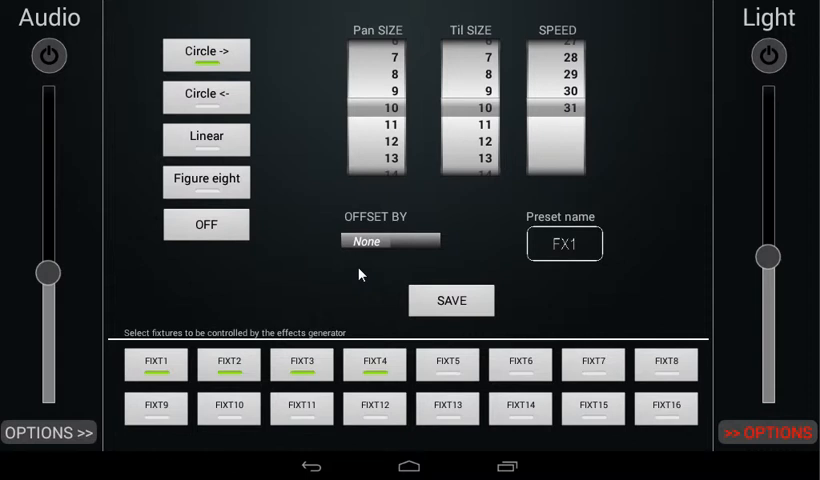
Switch OFFSET BY from None to Fixture for fixtures 1–4
{"action": "left_click", "coordinate": [413, 241]}
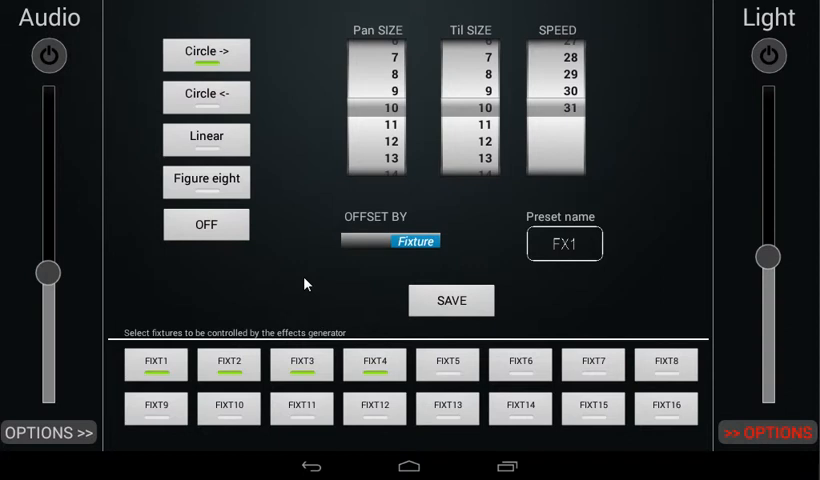
{"action": "left_click", "coordinate": [301, 364]}
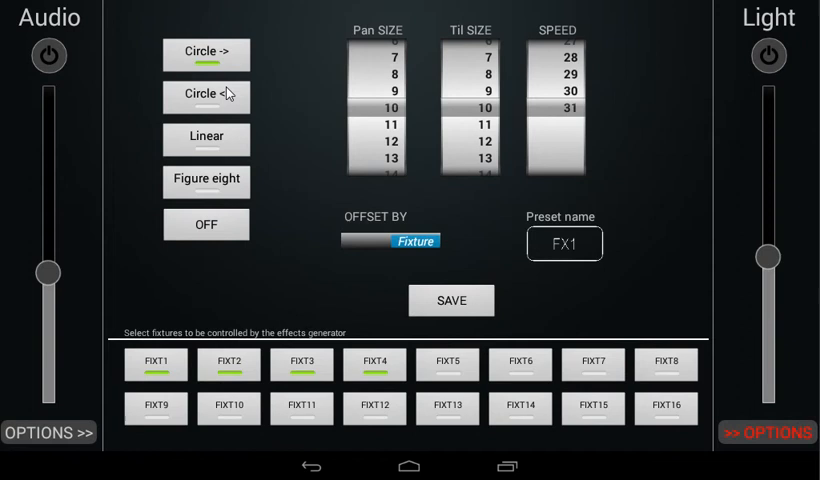
Switch the FX1 movement to the reverse circle (Circle <-)
{"action": "left_click", "coordinate": [205, 96]}
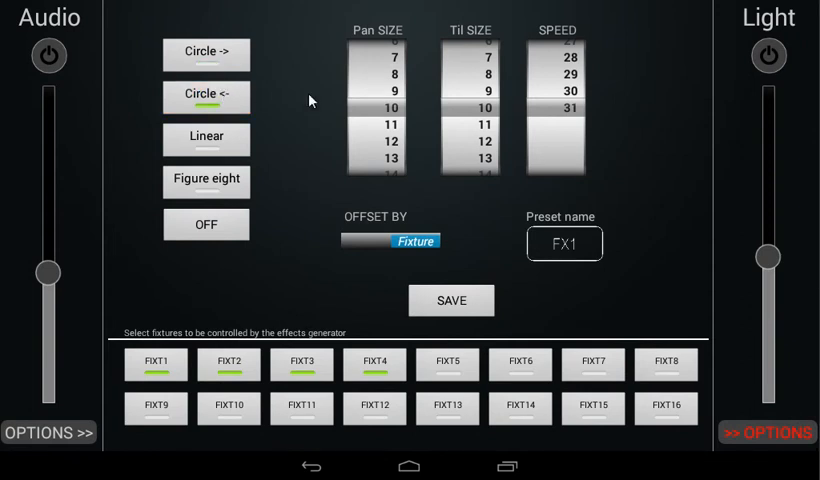
{"action": "mouse_move", "coordinate": [280, 82]}
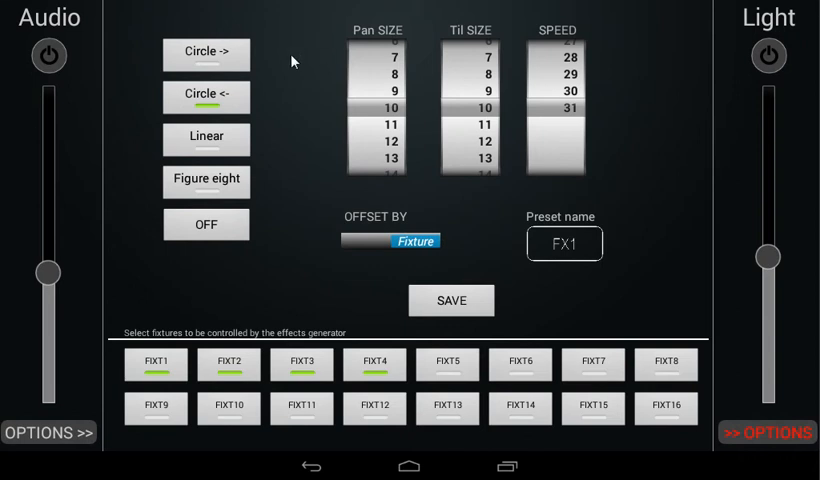
{"action": "mouse_move", "coordinate": [288, 80]}
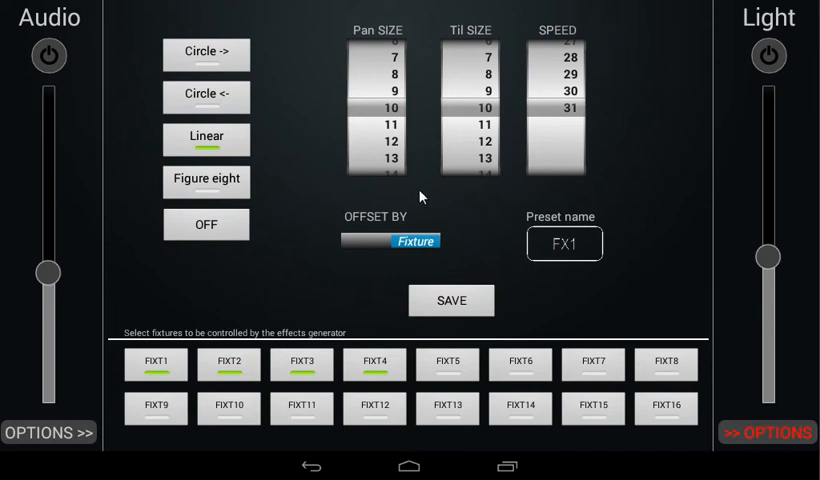
{"action": "mouse_move", "coordinate": [334, 212]}
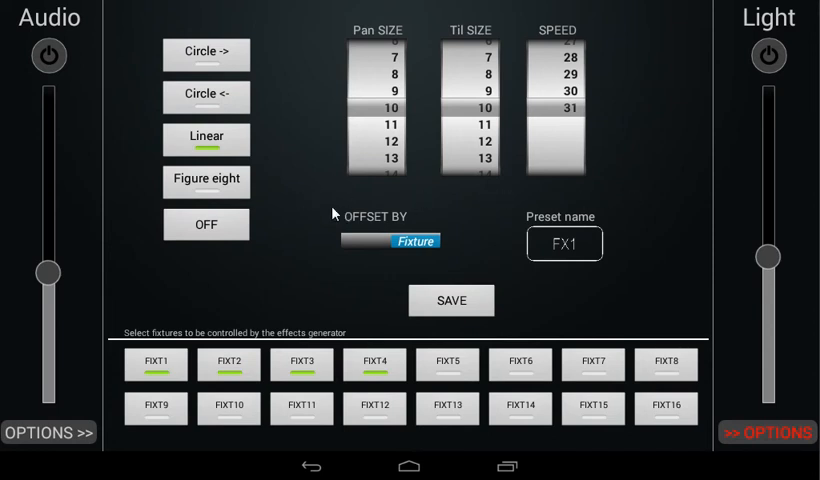
{"action": "mouse_move", "coordinate": [287, 91]}
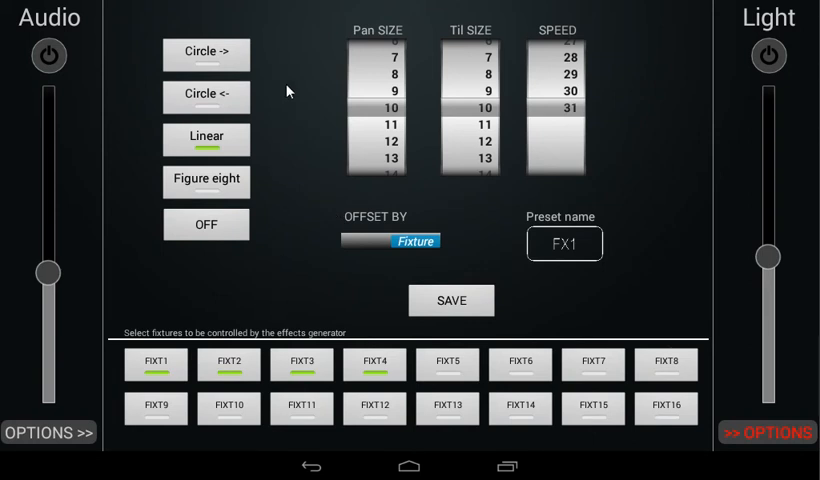
{"action": "mouse_move", "coordinate": [305, 276]}
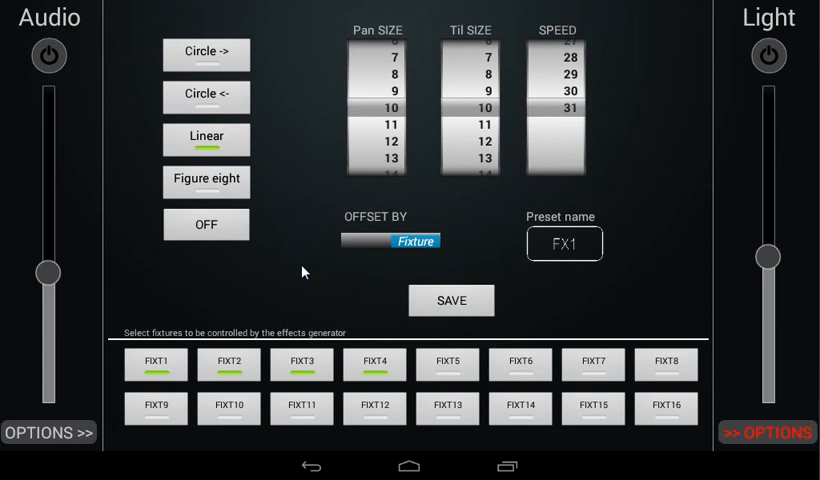
{"action": "mouse_move", "coordinate": [507, 116]}
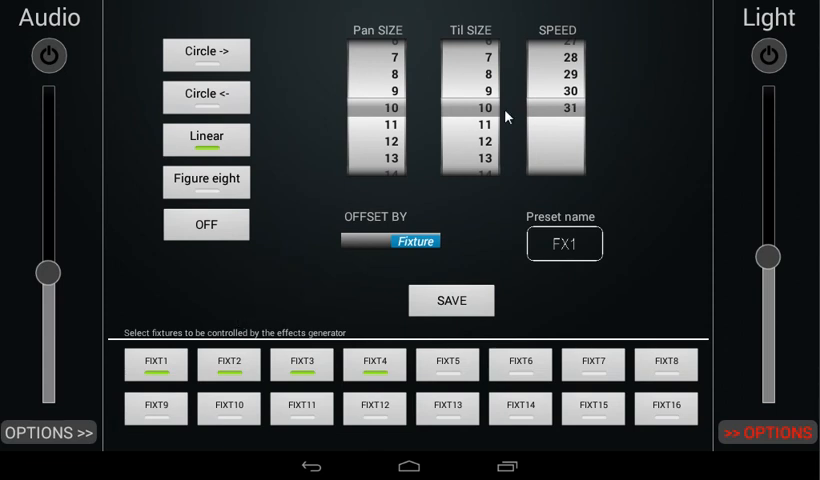
{"action": "mouse_move", "coordinate": [258, 283]}
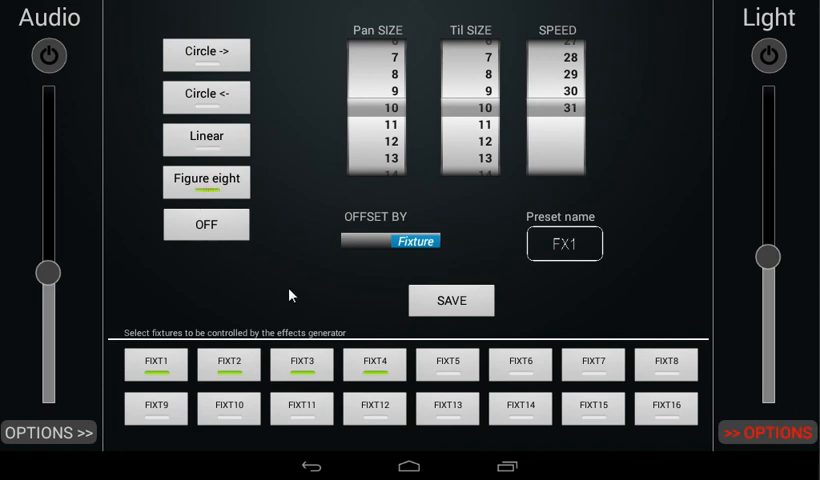
{"action": "mouse_move", "coordinate": [200, 333]}
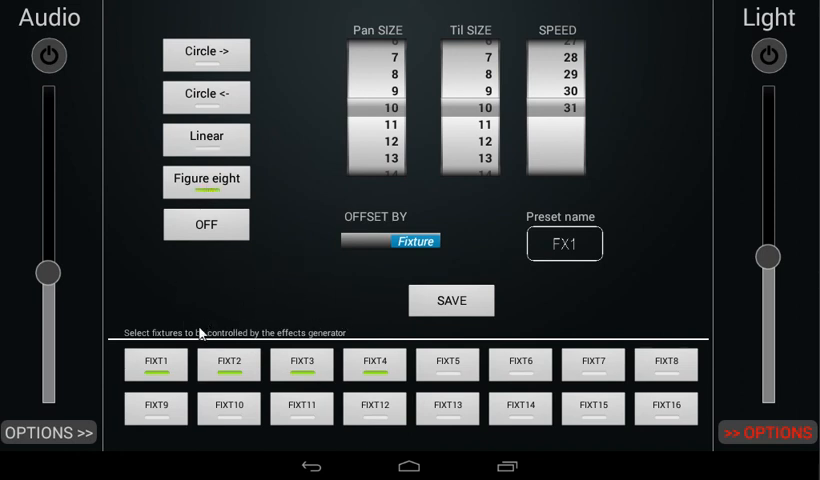